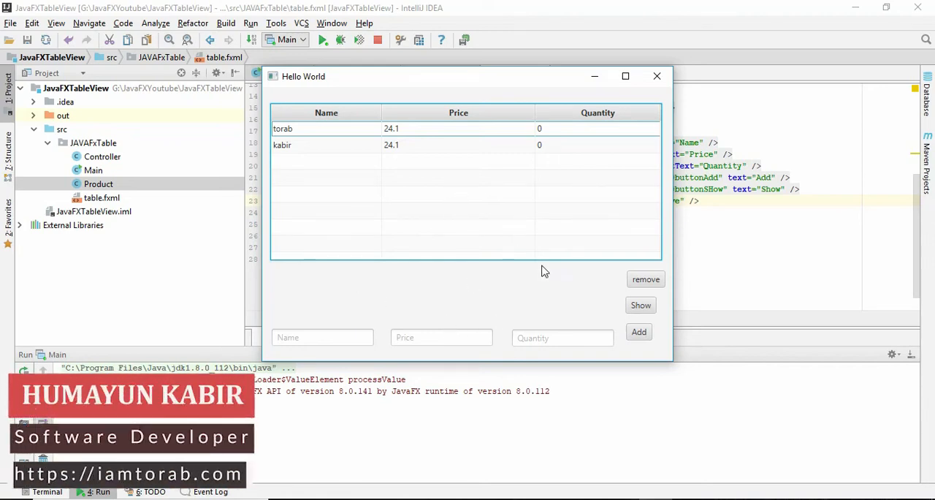
- Add product asd (price 345.0, quantity 345) to the running table and select its row
left_click(323, 336)
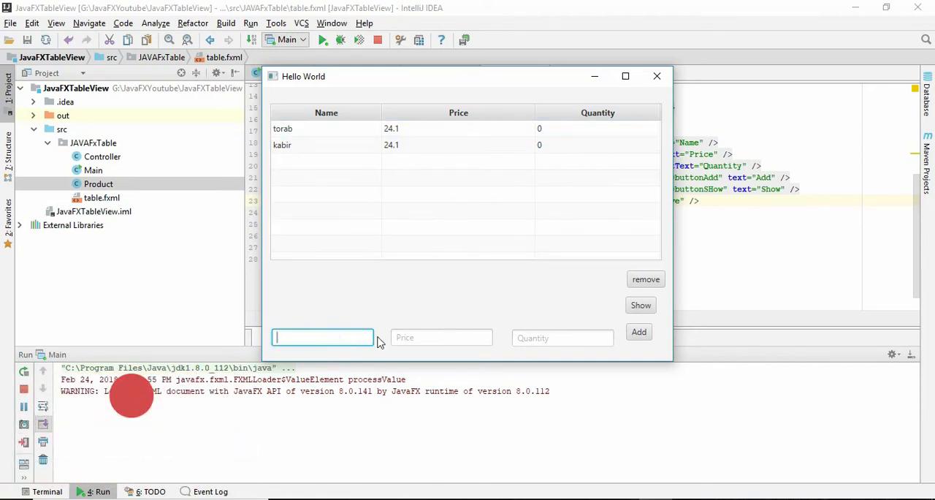
type("ad")
left_click(563, 337)
type("345")
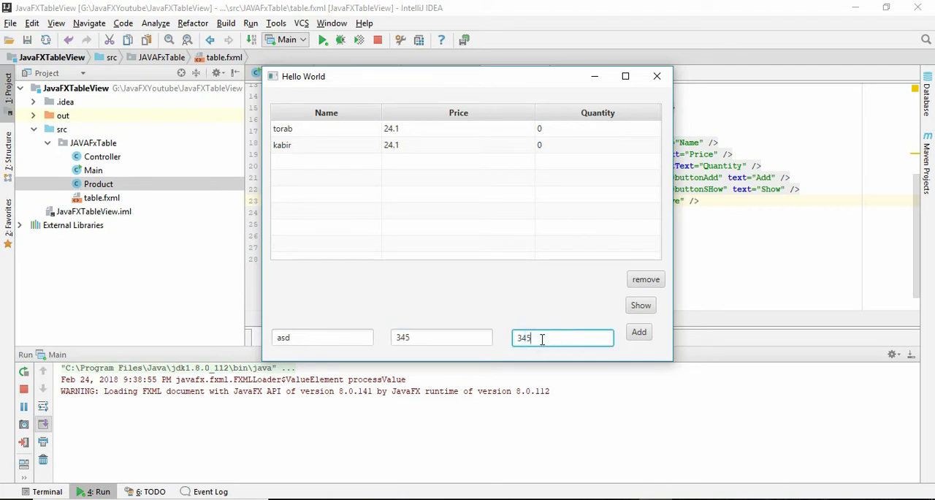
left_click(639, 331)
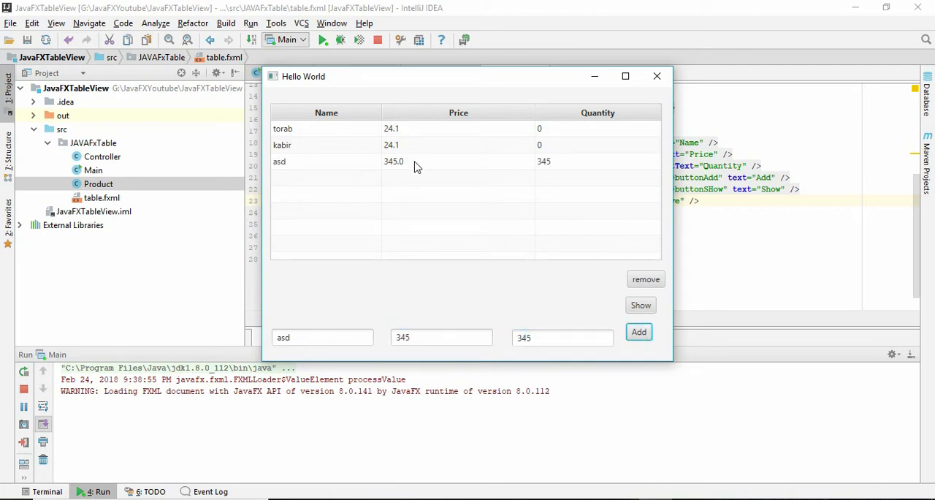
left_click(315, 162)
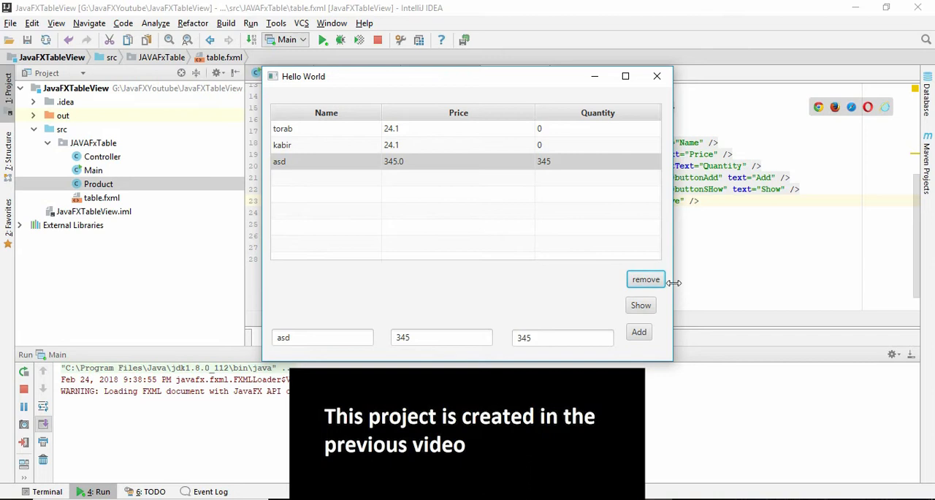
mouse_move(319, 167)
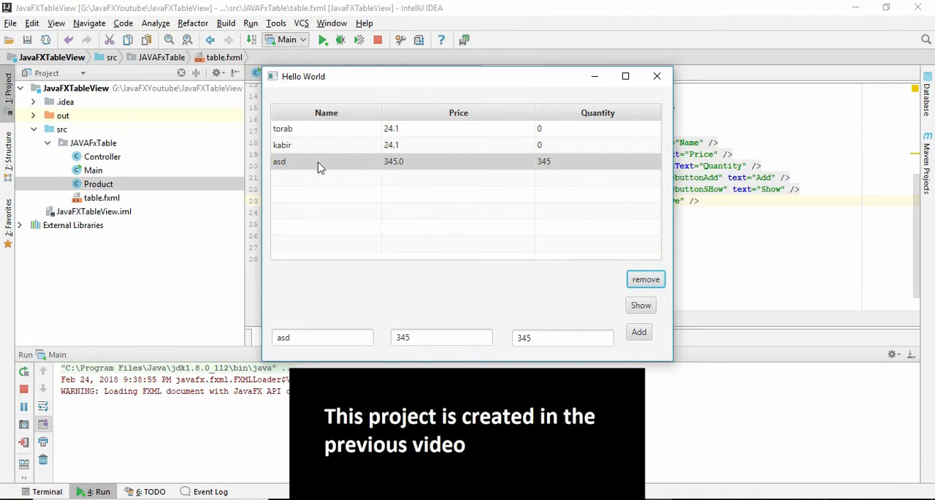
left_click(318, 161)
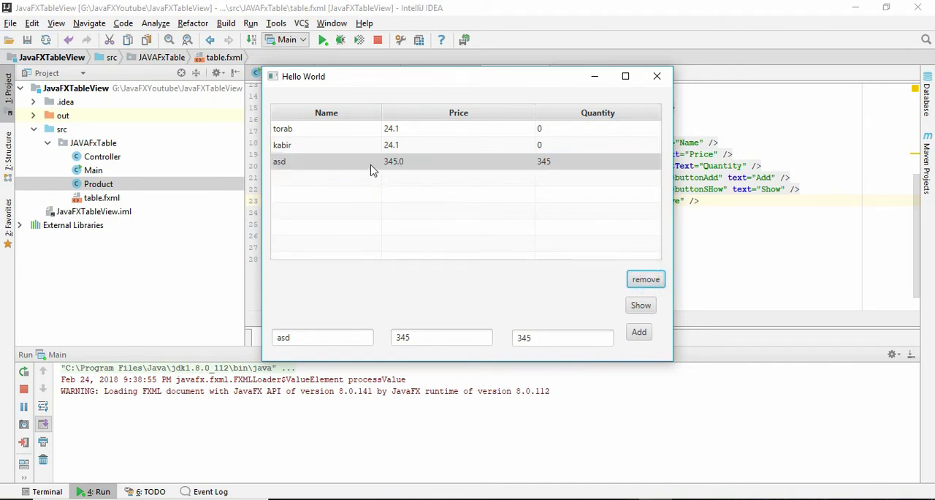
mouse_move(558, 245)
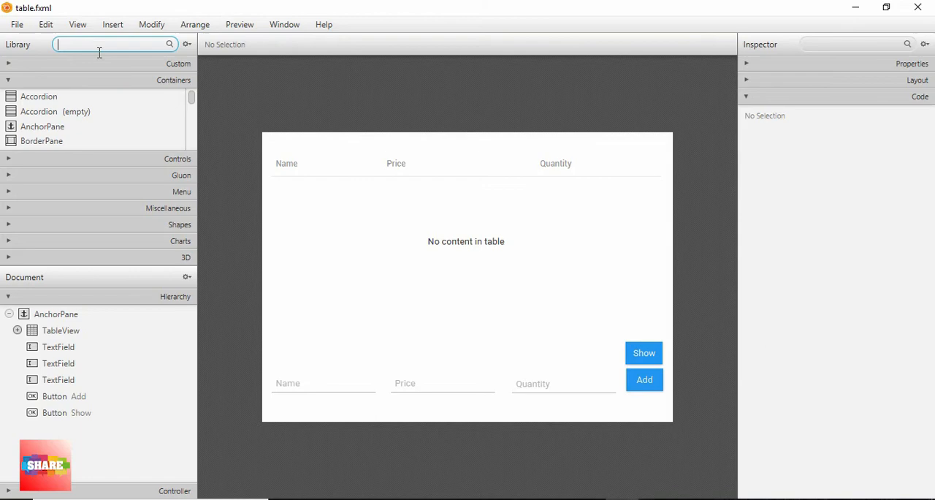
- Place a 'remove' button above Show and set its On Action handler to buttonRemove
type("but")
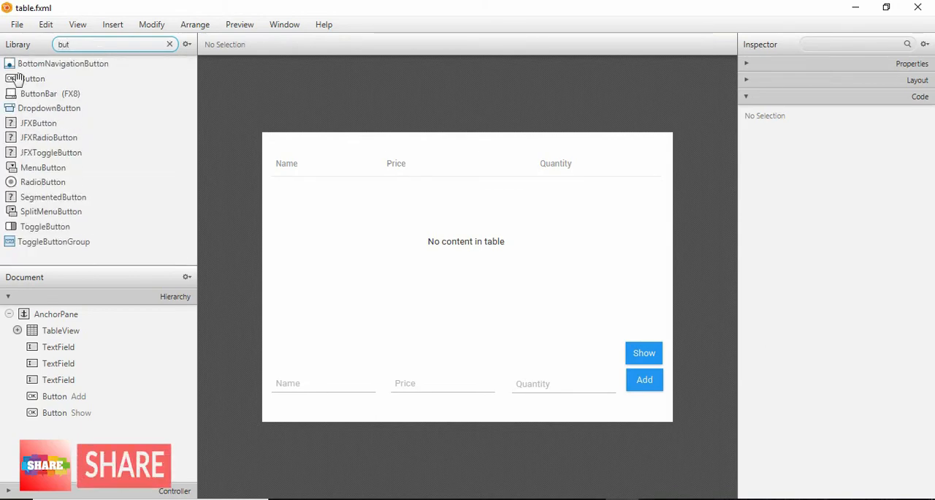
left_click_drag(33, 78, 643, 327)
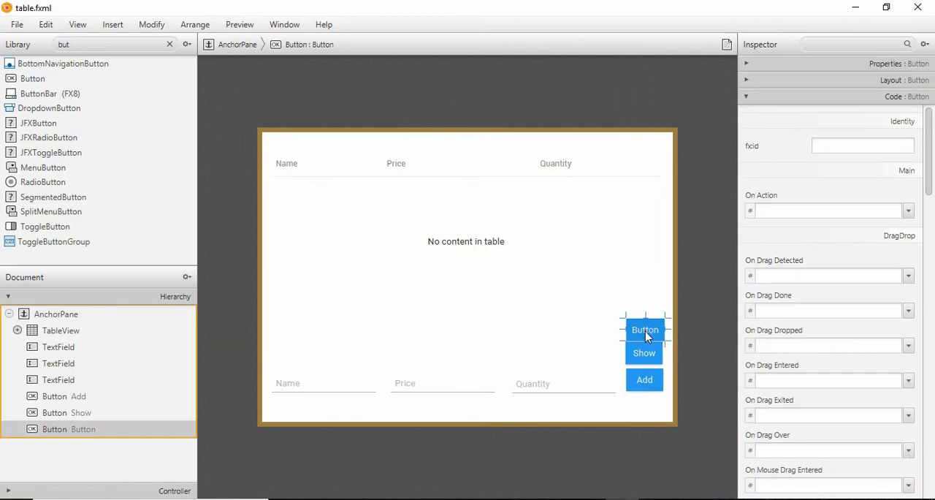
double_click(645, 329)
type("remove")
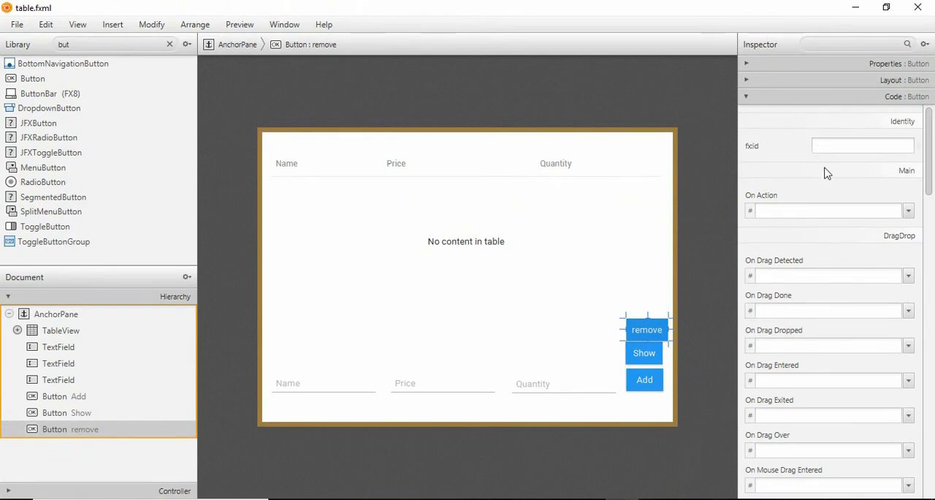
type("buttonRem")
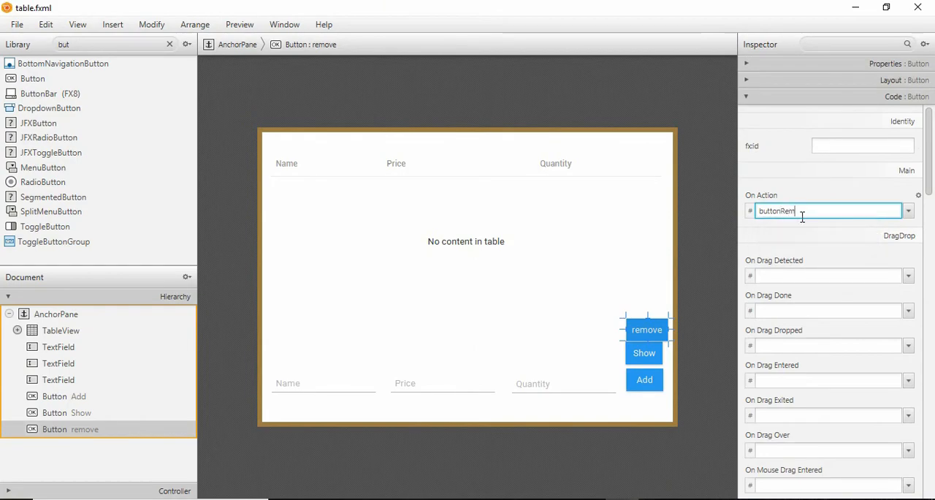
key("Return")
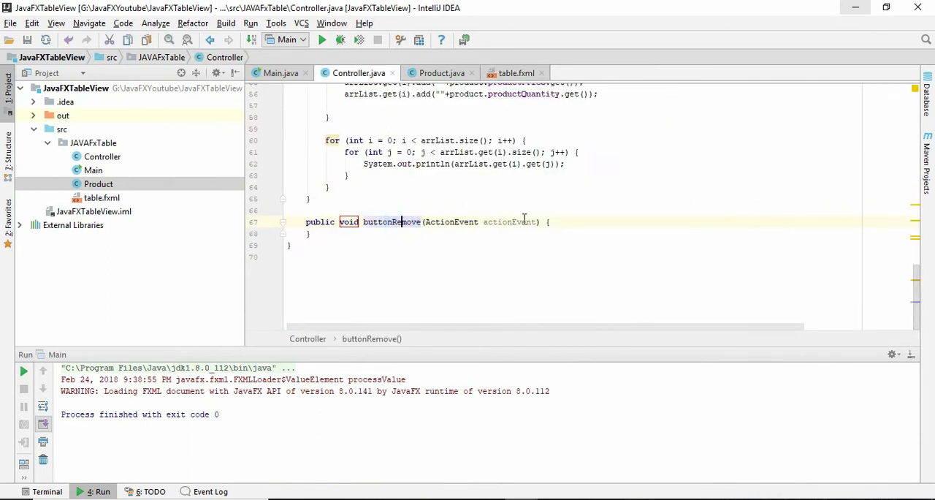
- In buttonRemove, declare ObservableList<Product> allProduct and SingleProduct, assigning allProduct the table's items
left_click(545, 221)
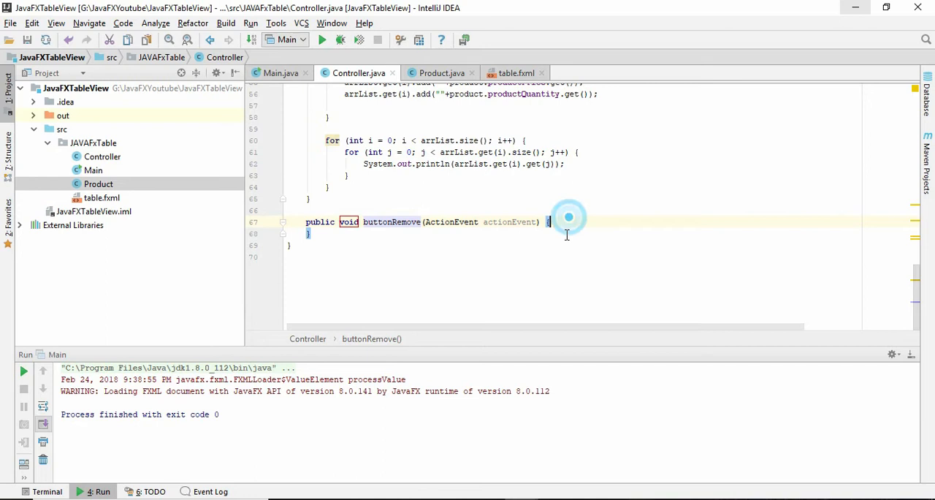
key("Return")
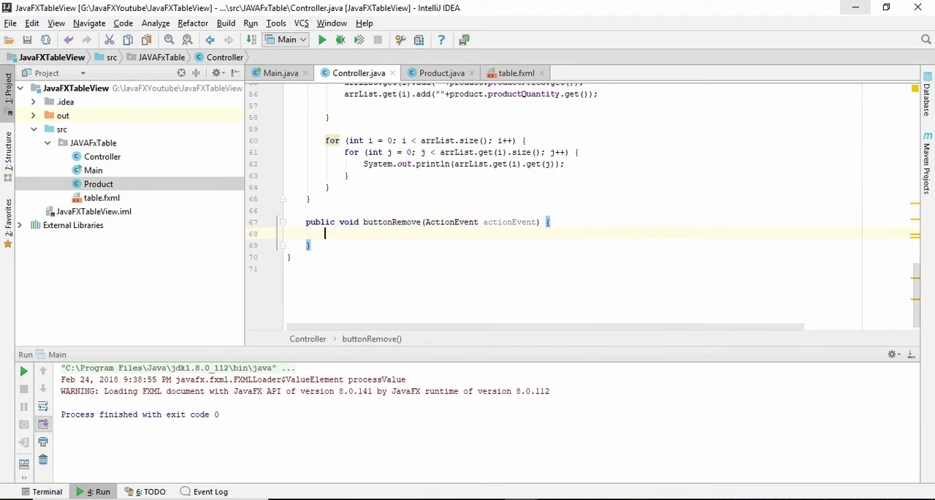
mouse_move(394, 238)
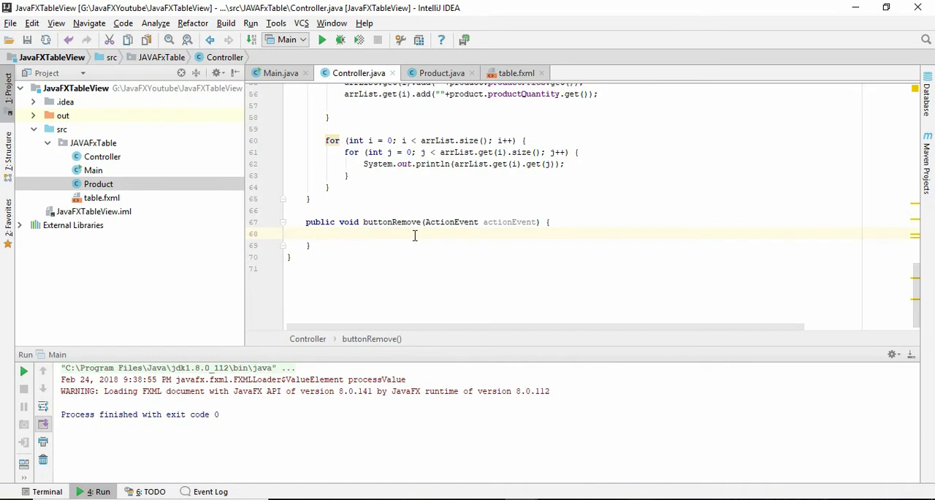
type("ObservableList")
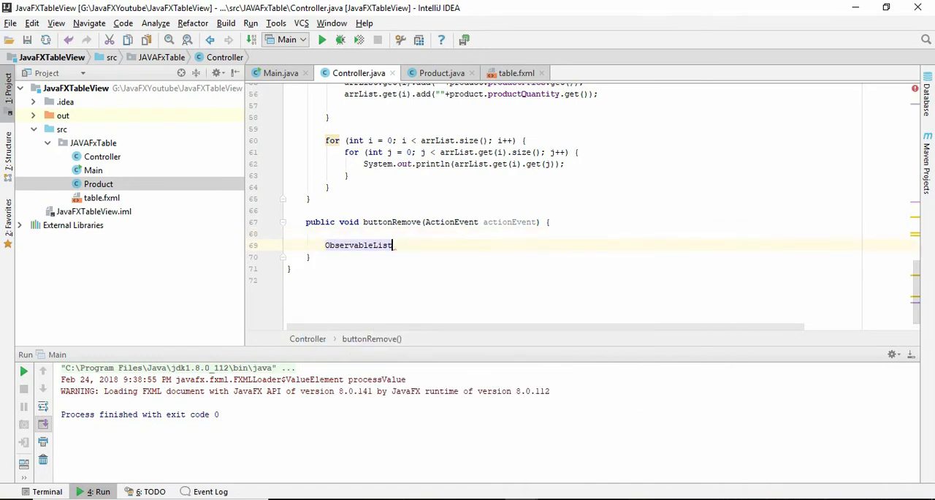
type("<Product>")
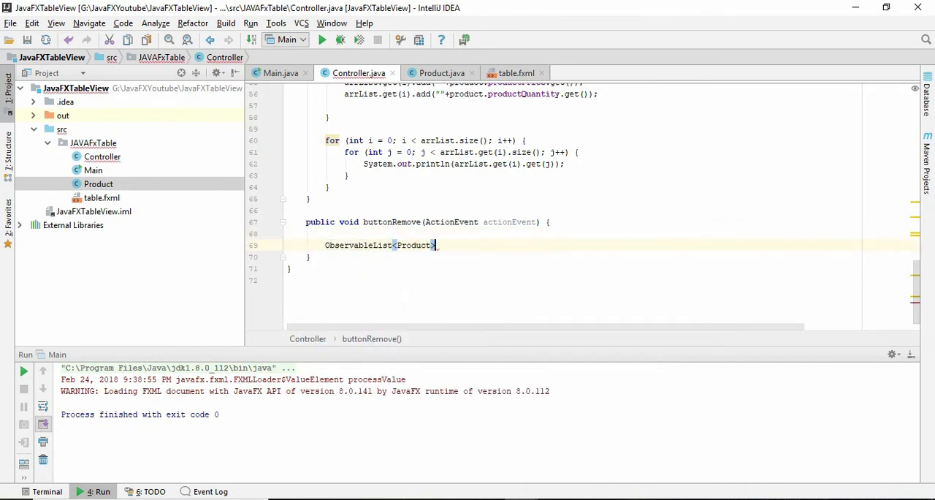
type("o")
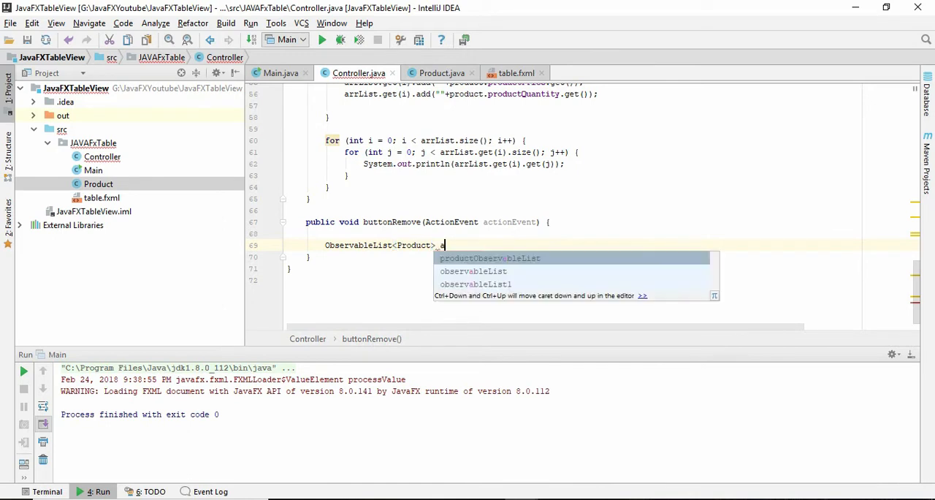
type("llProduct,s")
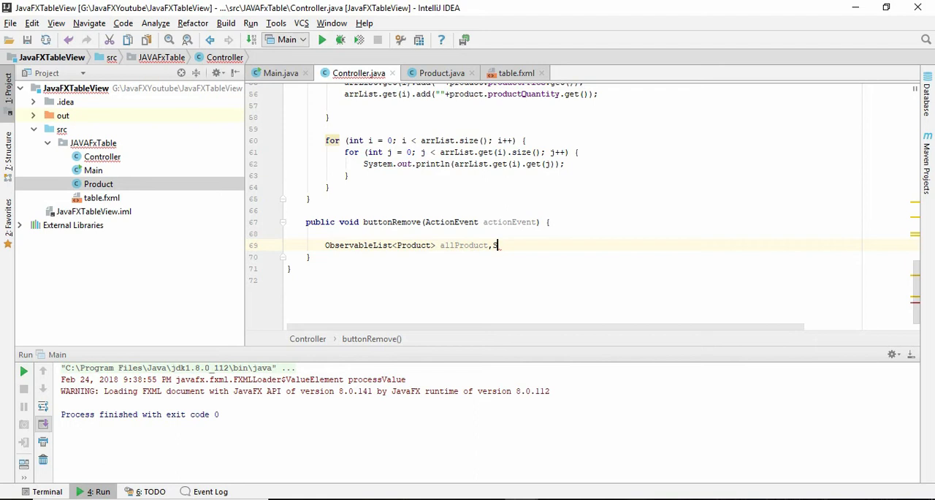
type("SingleProduct")
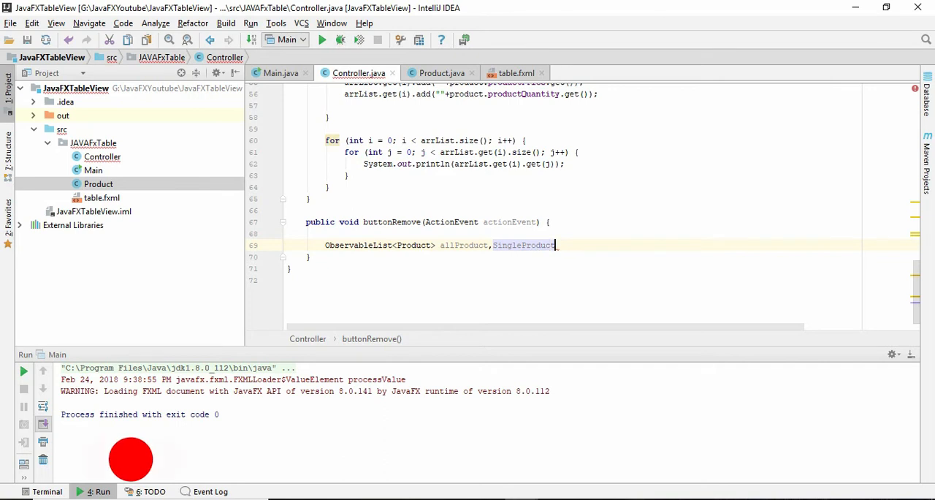
type(";")
type("allProduct=tableview.getItems();")
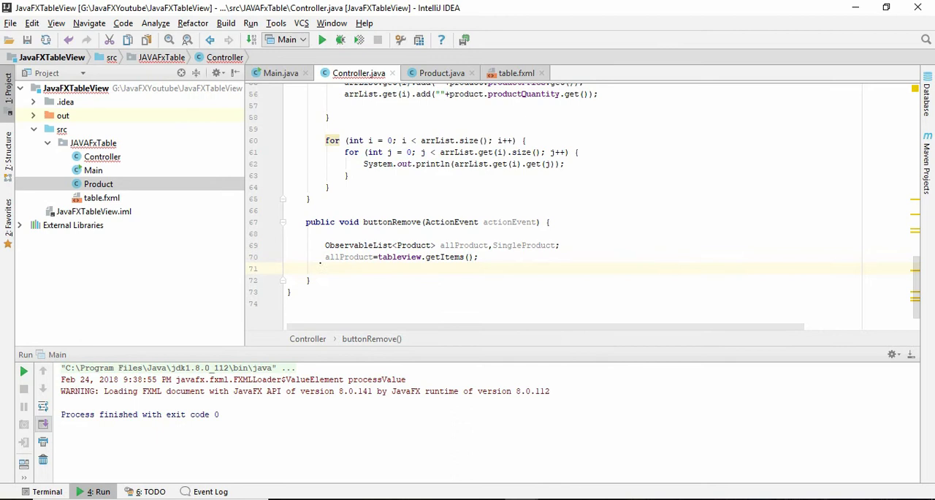
- Assign SingleProduct = tableview.getSelectionModel().getSelectedItems() using autocomplete
type("SingleProduct")
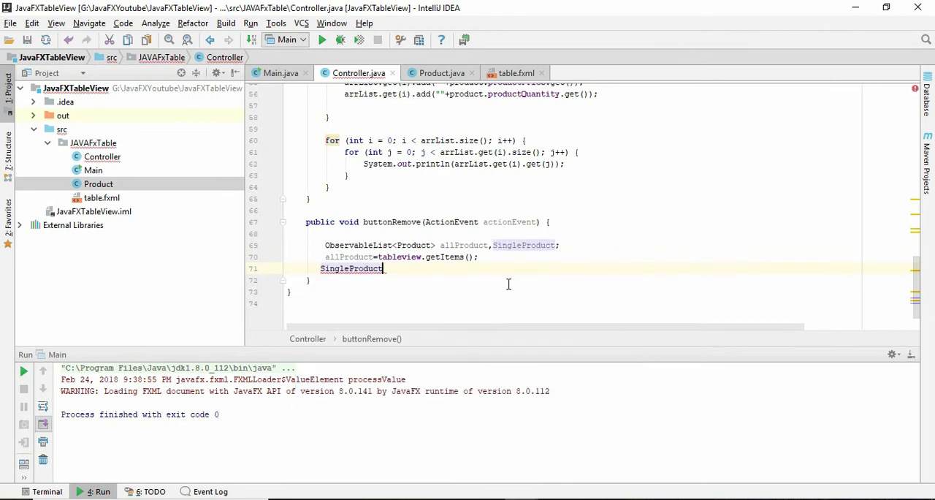
type("=")
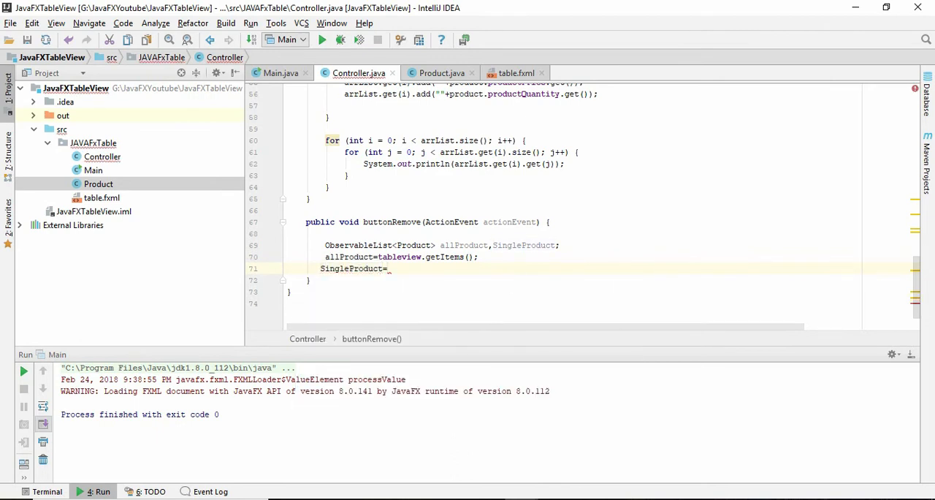
type("tableview.getSelectionModel(")
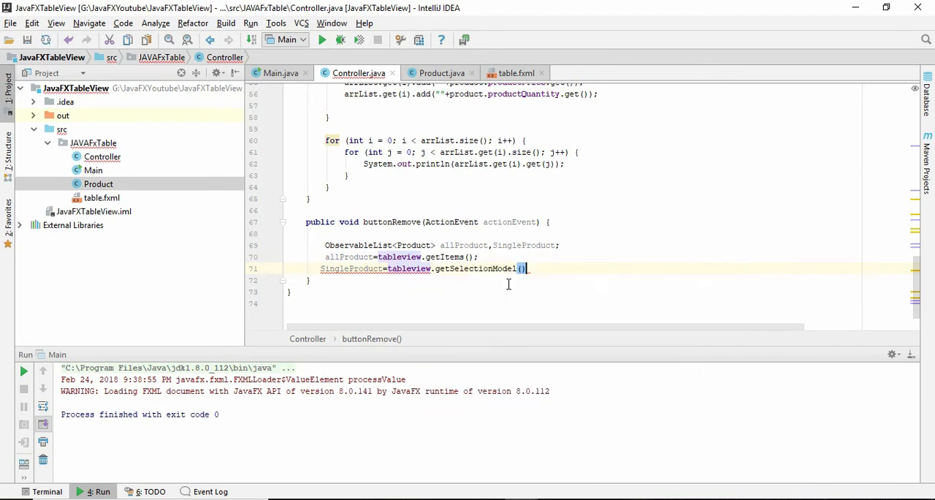
type(".ge")
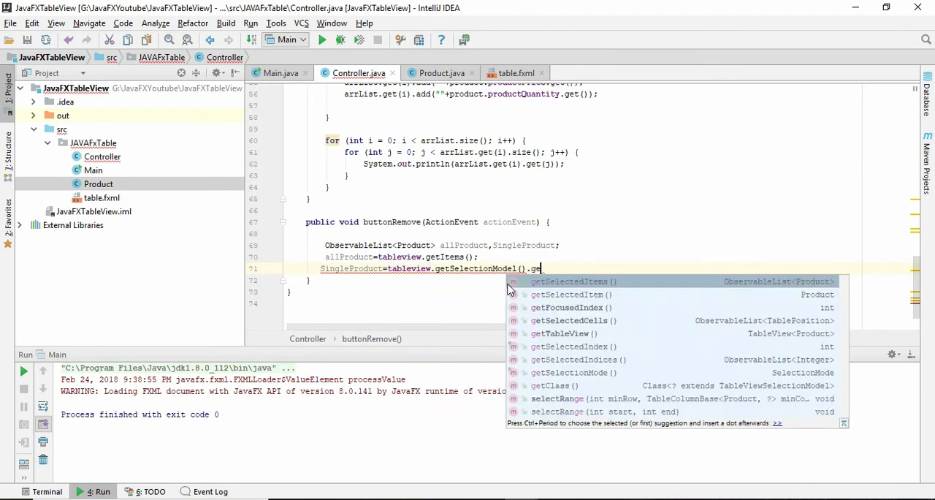
left_click(573, 281)
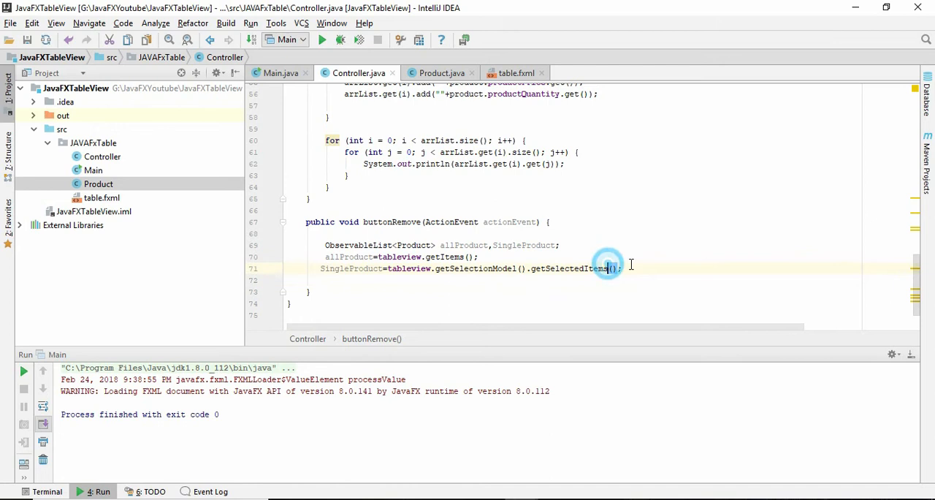
- Add SingleProduct.forEach(allProduct::remove) to delete the selected items
type("SingleProduct")
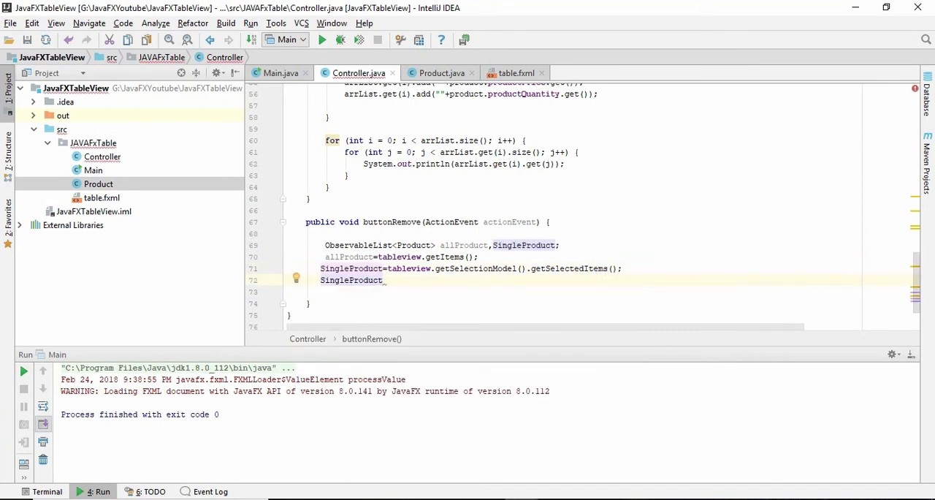
type("forEach();")
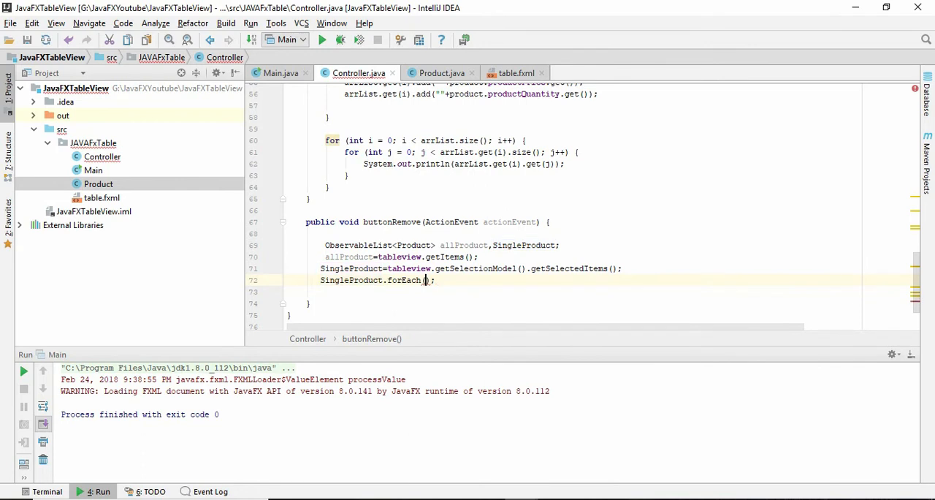
type("allProduct::remove")
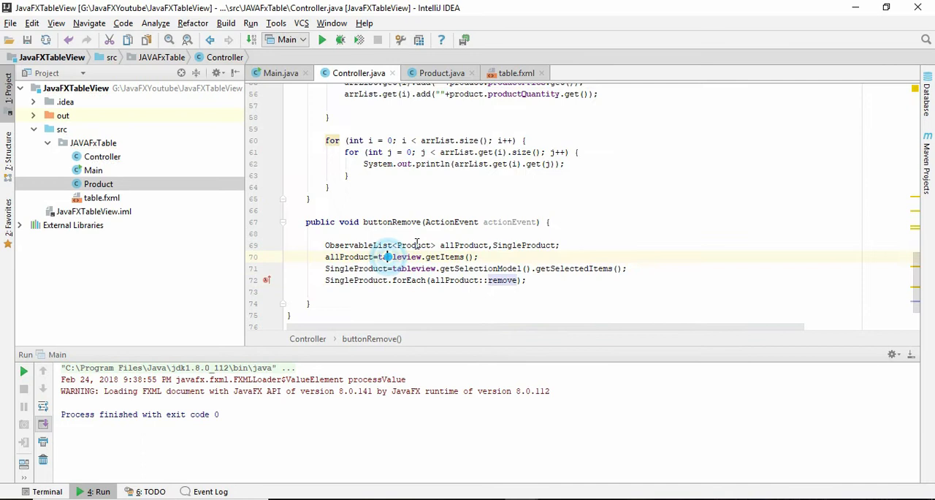
double_click(464, 244)
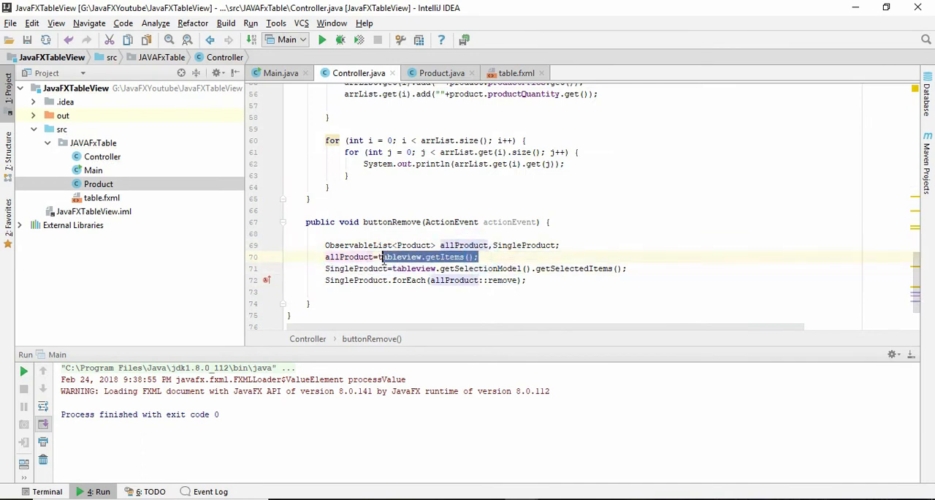
double_click(349, 257)
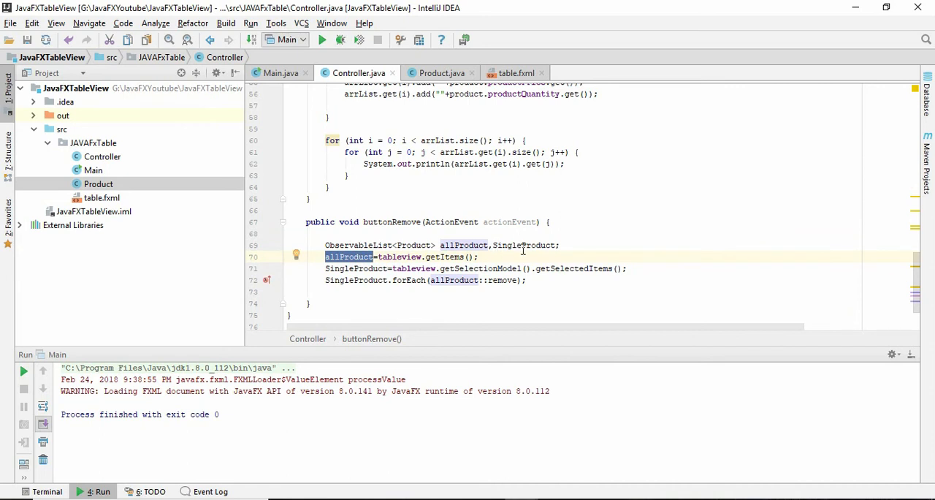
double_click(523, 244)
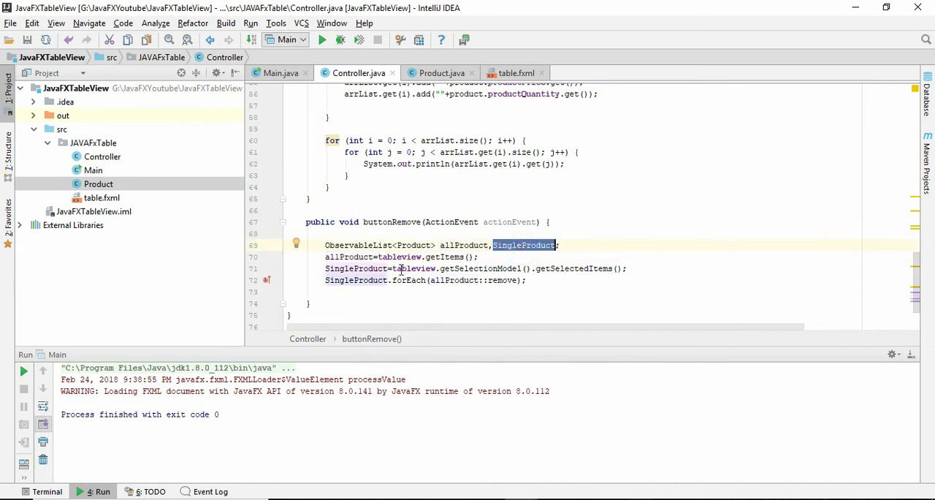
double_click(356, 268)
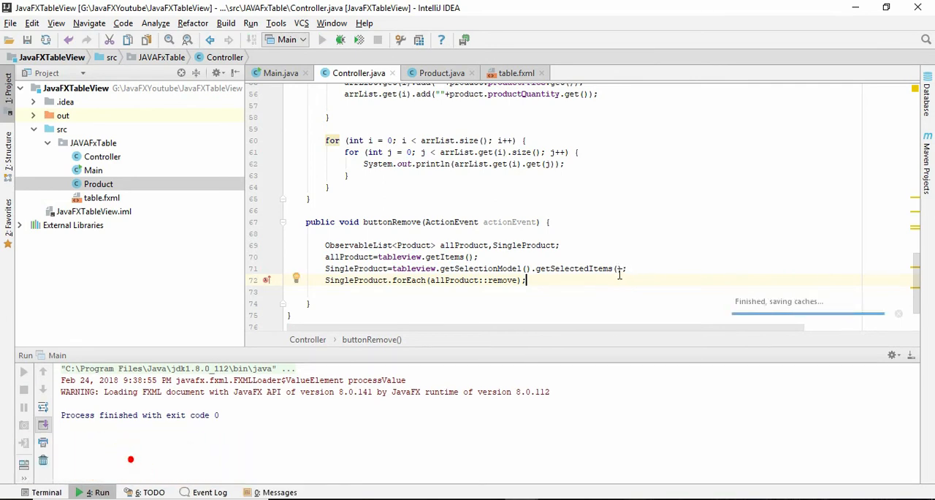
- Select the torab row in the running app and remove it, leaving only kabir
left_click(322, 40)
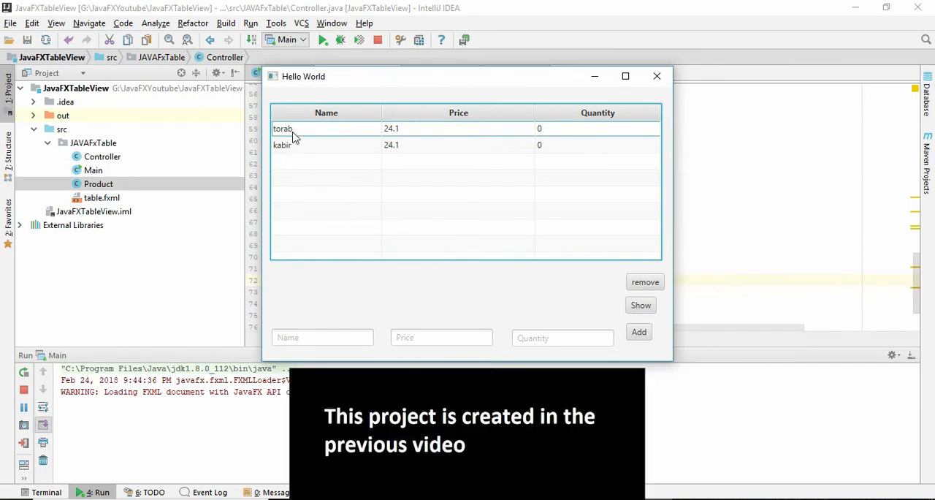
left_click(645, 282)
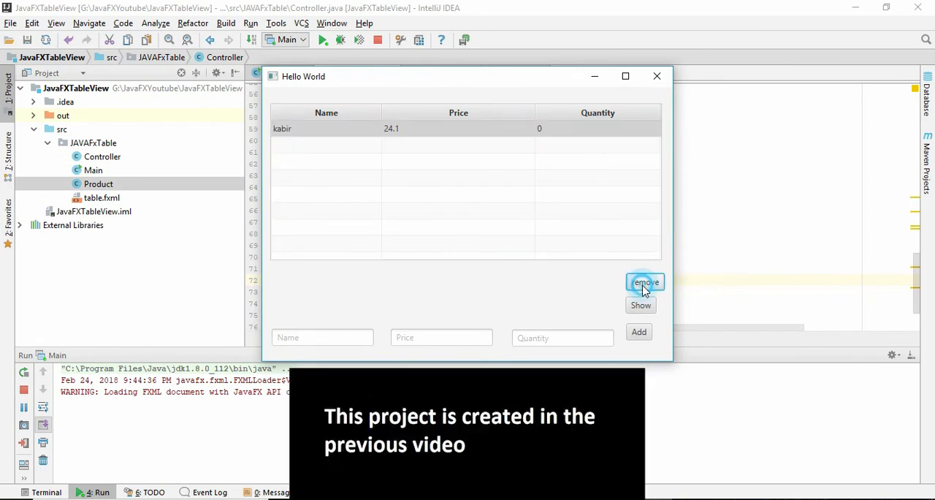
mouse_move(515, 281)
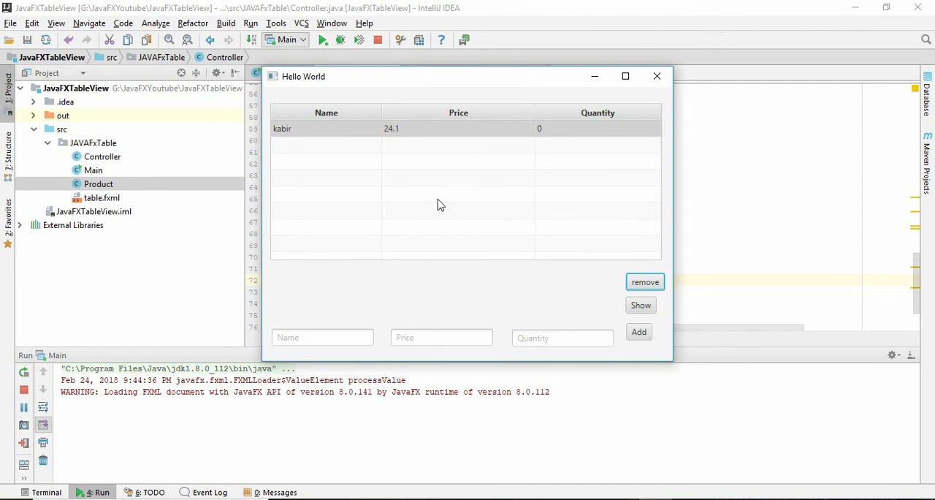
mouse_move(396, 250)
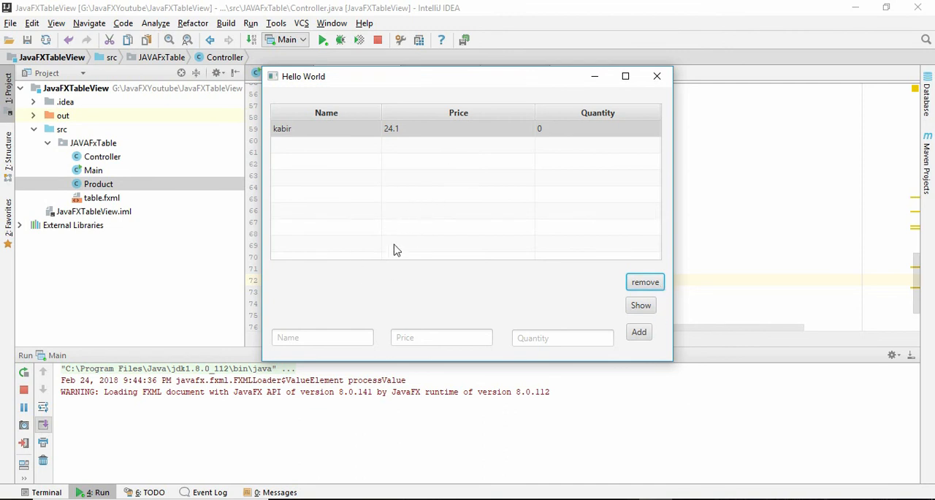
mouse_move(455, 254)
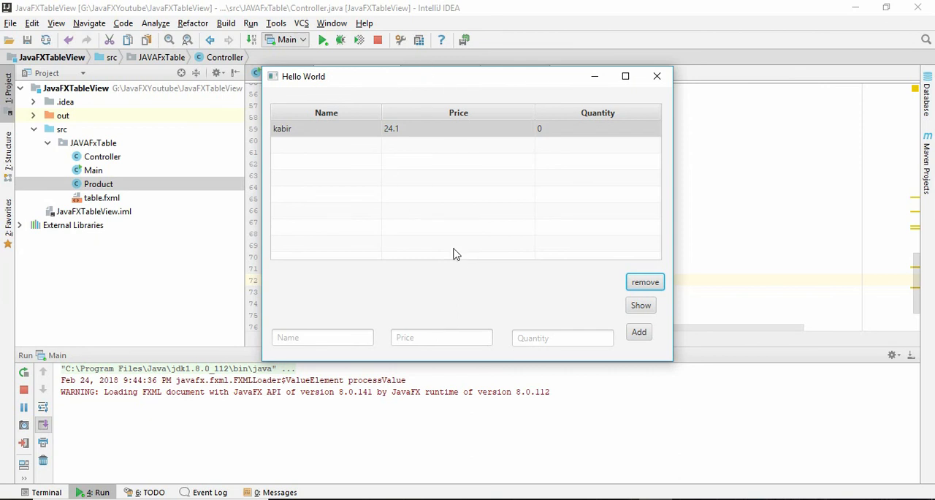